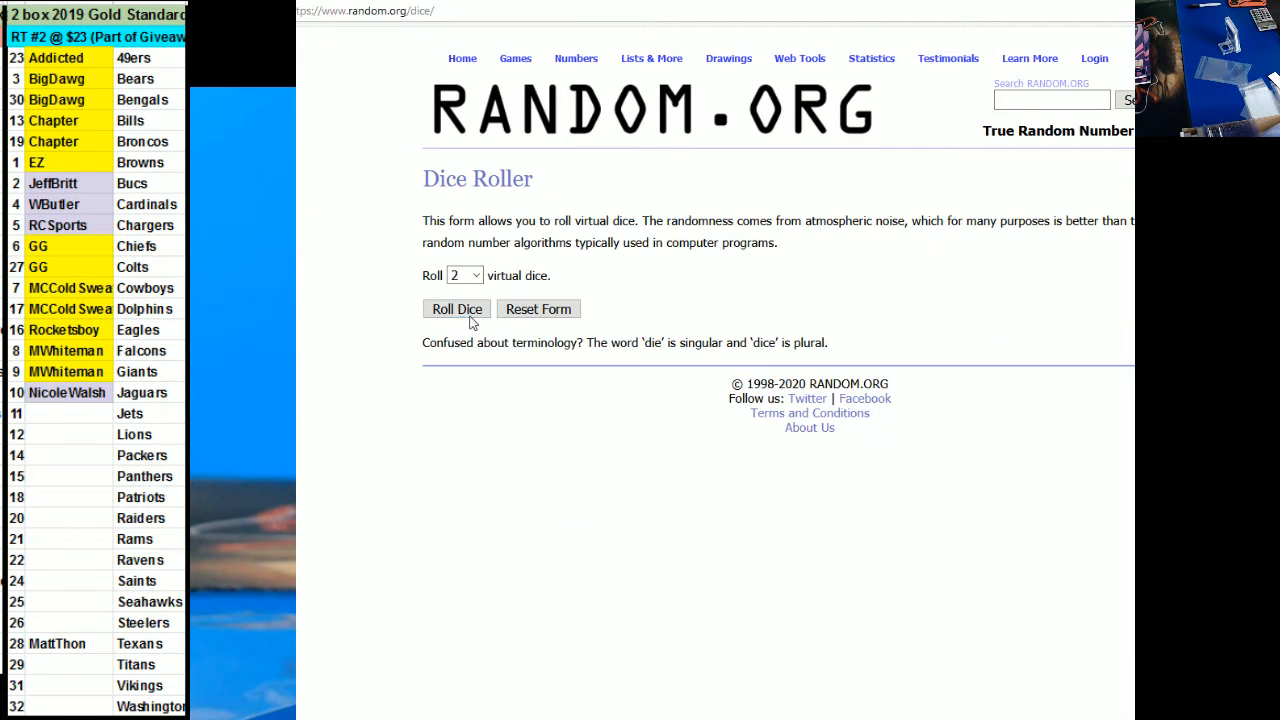
Switch from the dice roller to the List Randomizer page holding the names.
click(457, 308)
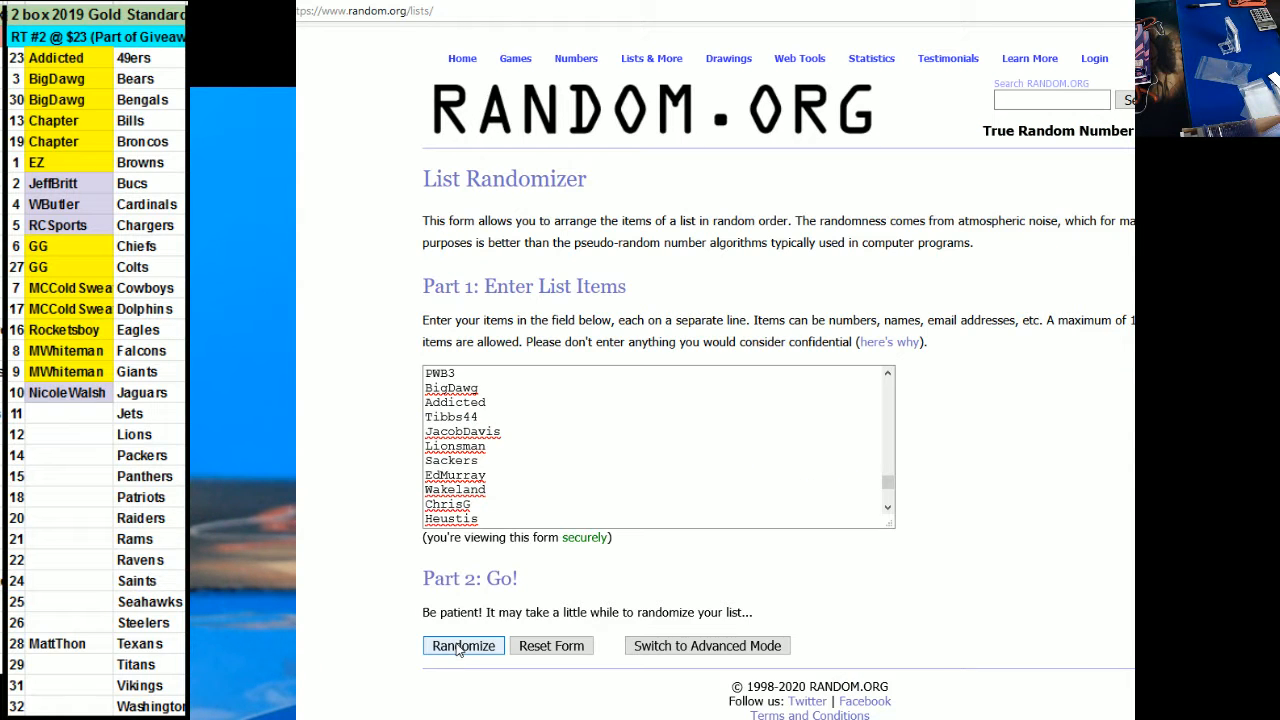
Randomize the 124-name list, then re-shuffle it five more times with Again!
click(463, 645)
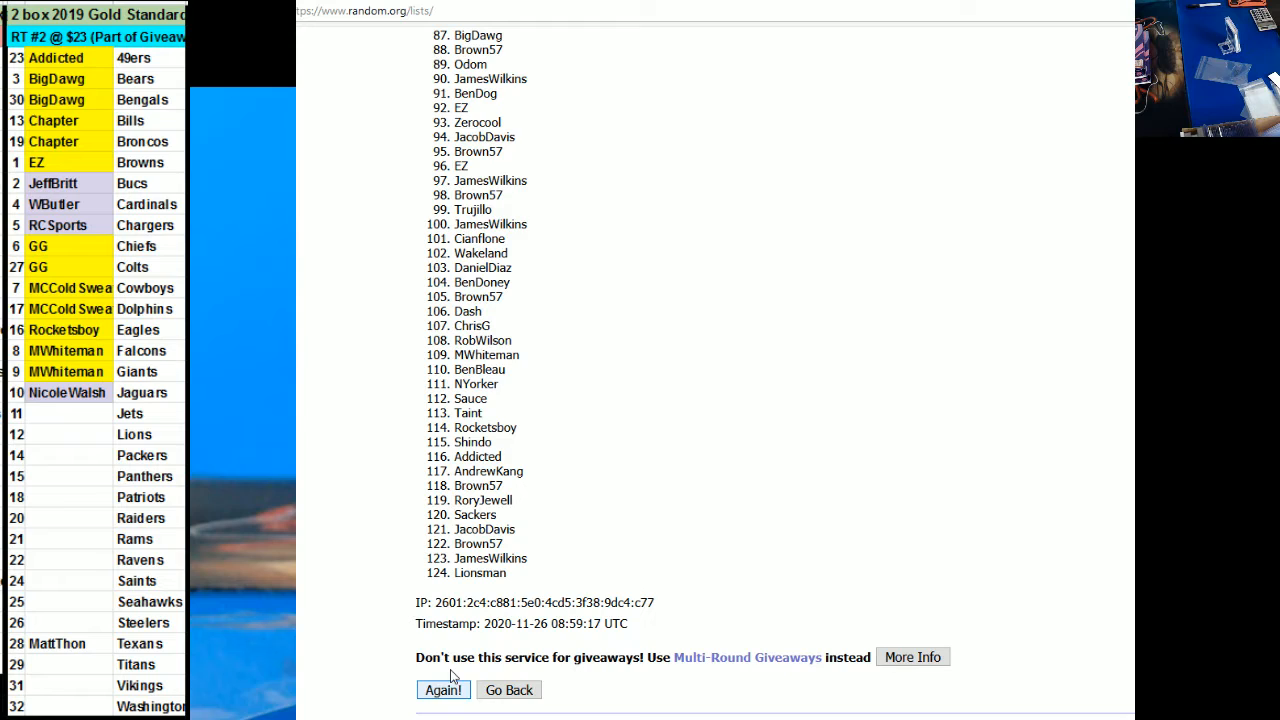
click(443, 690)
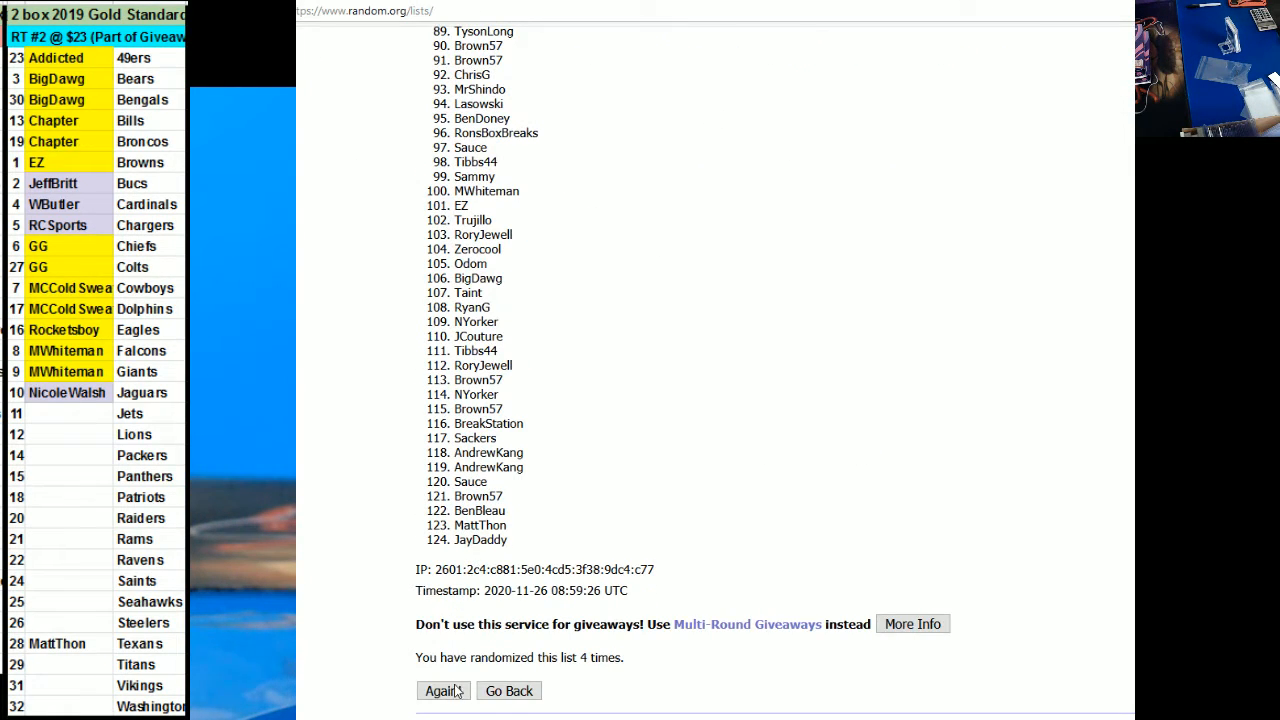
click(443, 690)
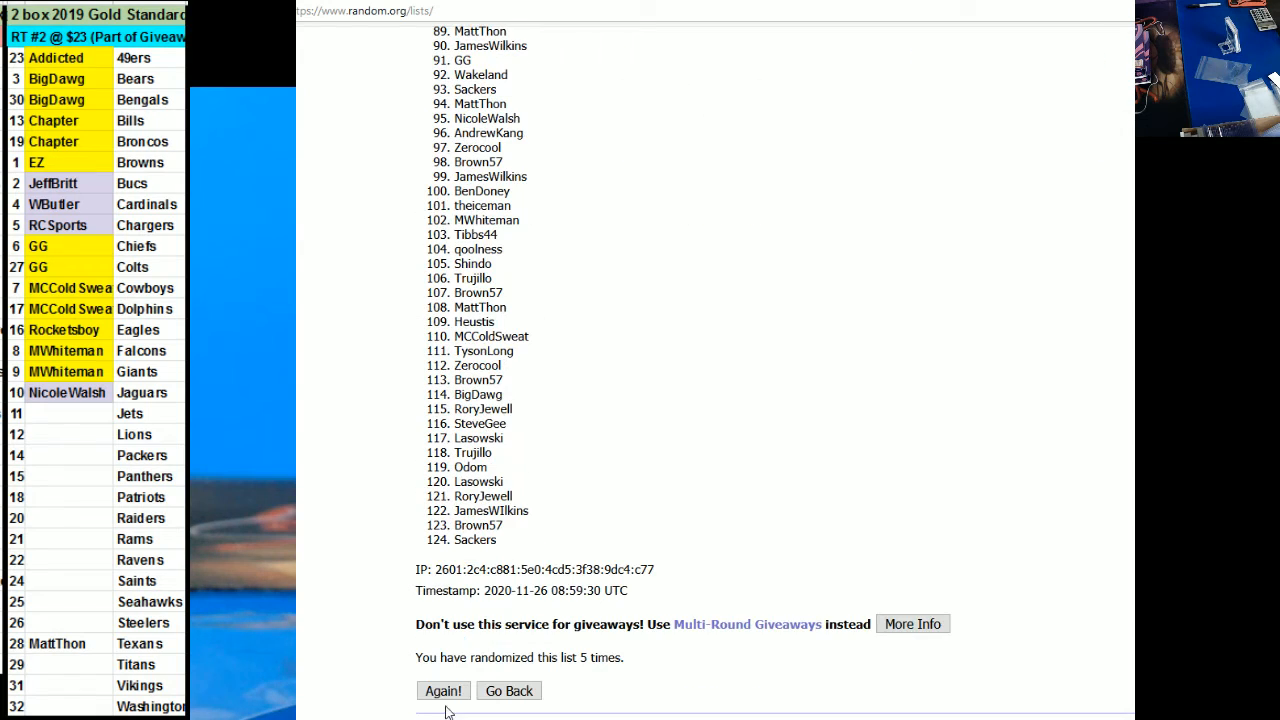
click(443, 690)
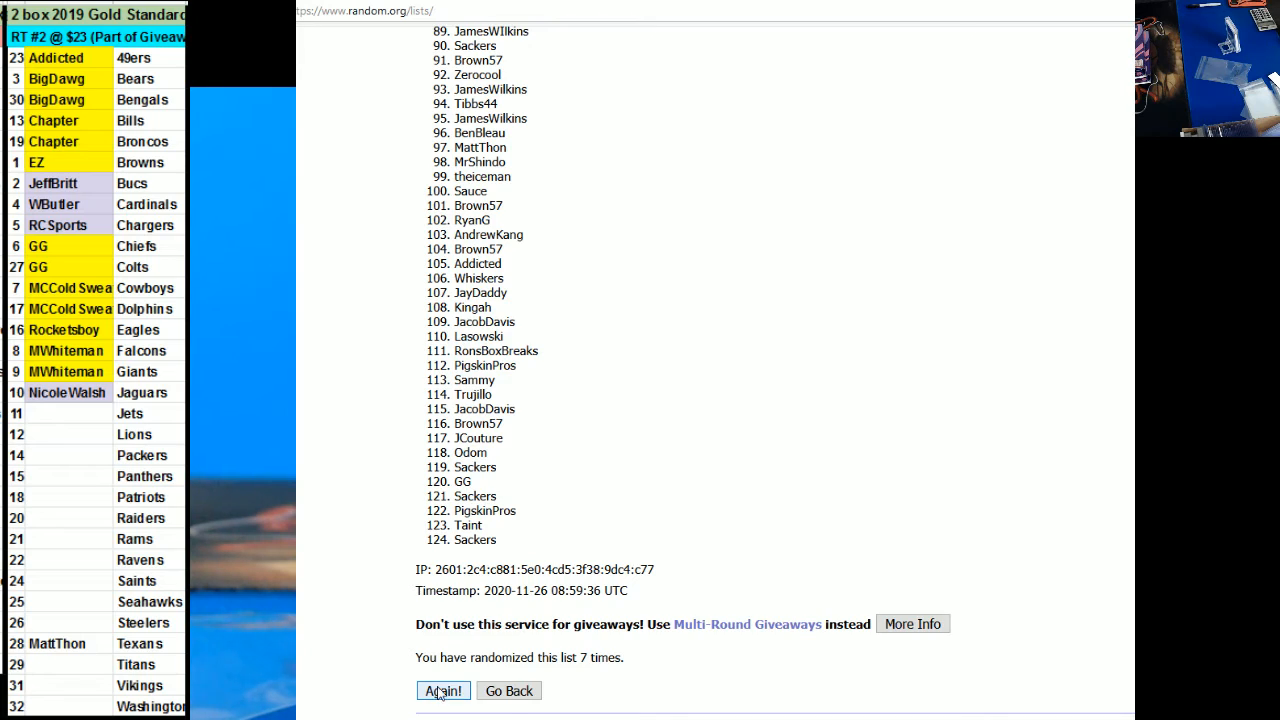
click(443, 690)
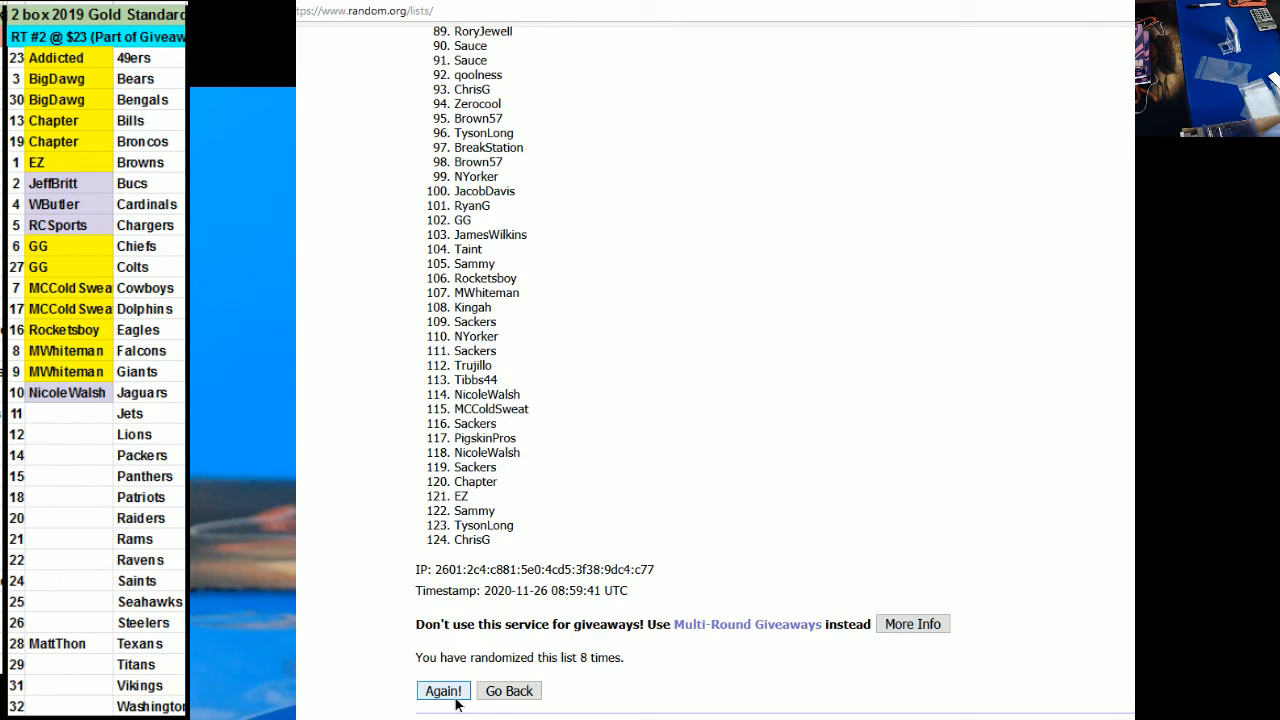
click(443, 690)
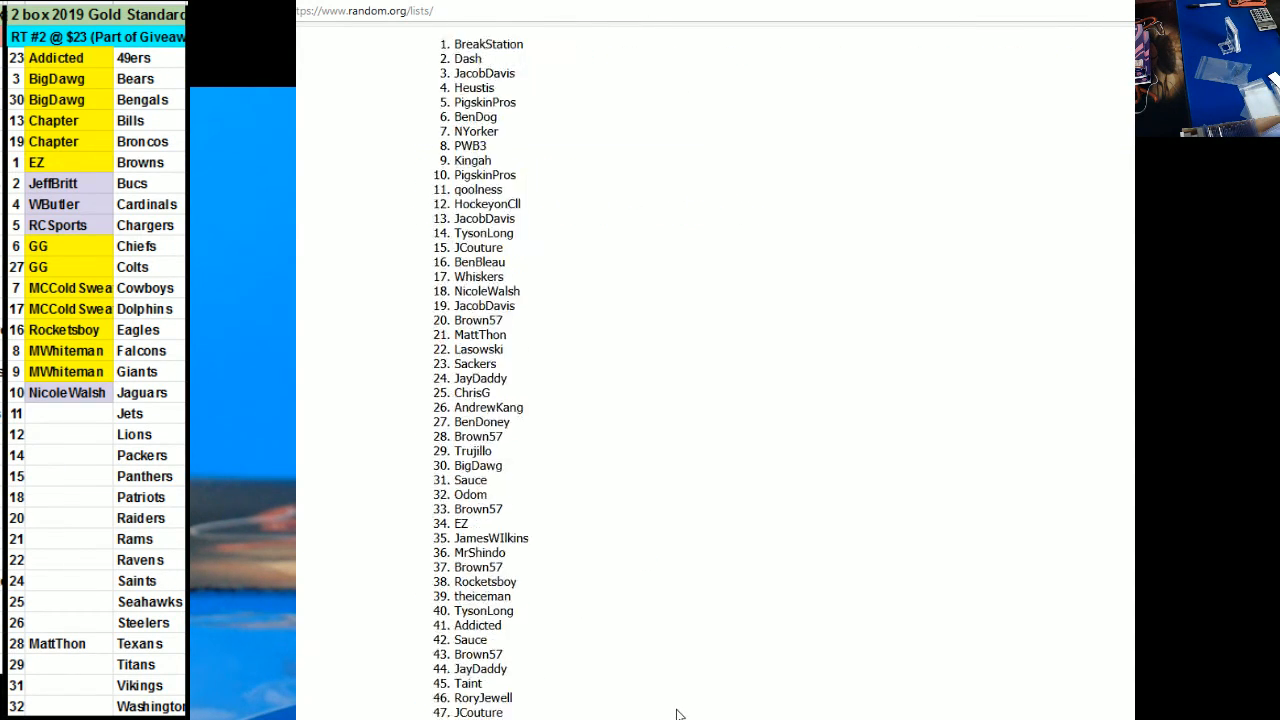
Highlight the top ten shuffled names, BreakStation through PigskinPros, as winners.
scroll(up, 3)
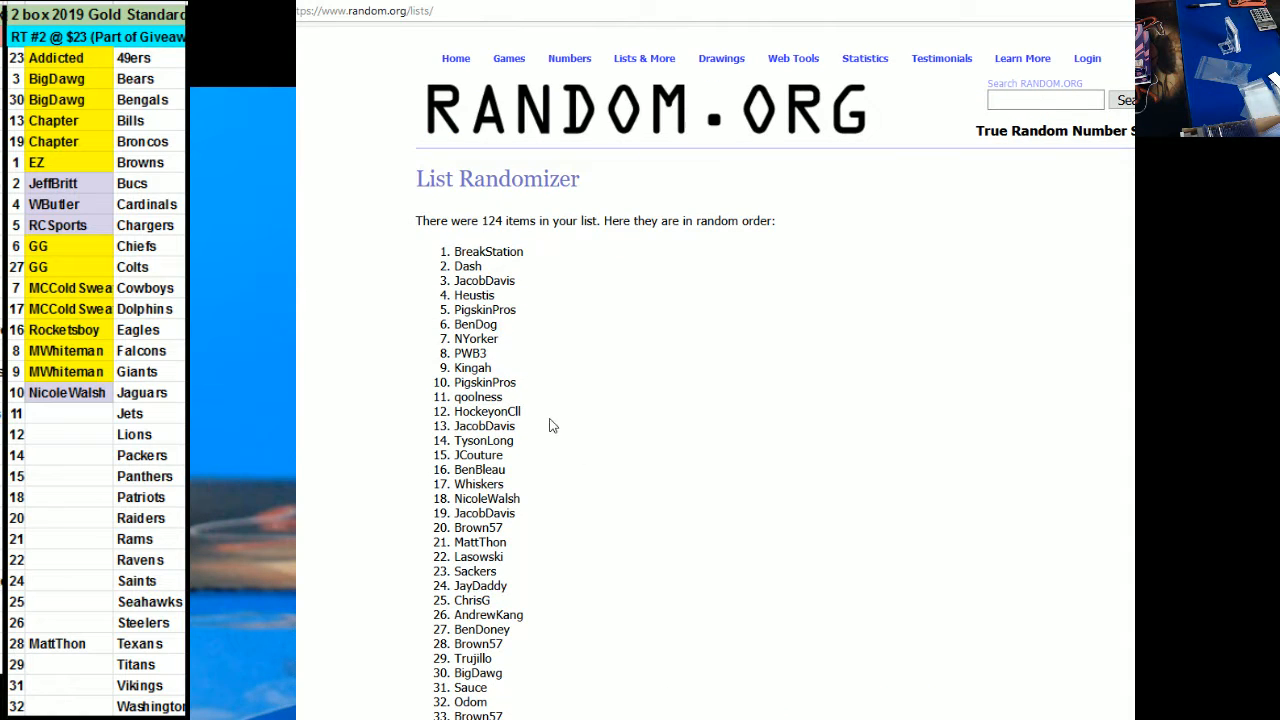
mouse_move(492, 276)
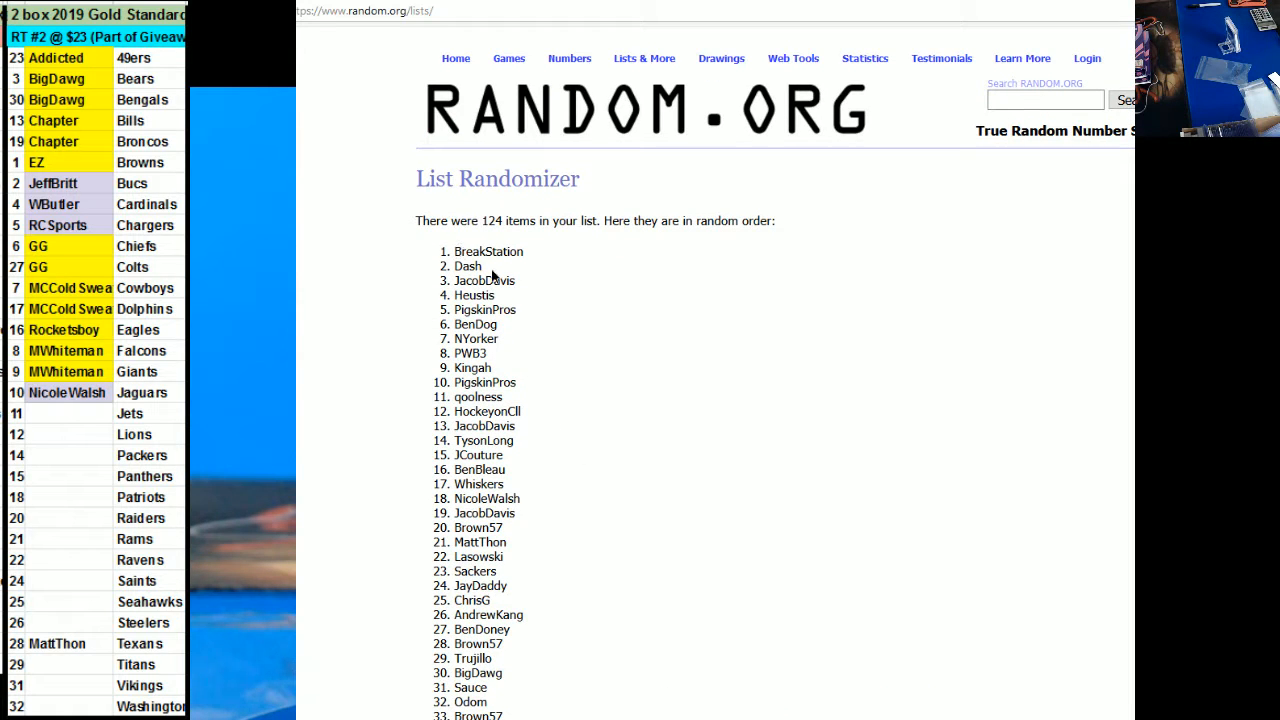
drag(490, 251, 518, 309)
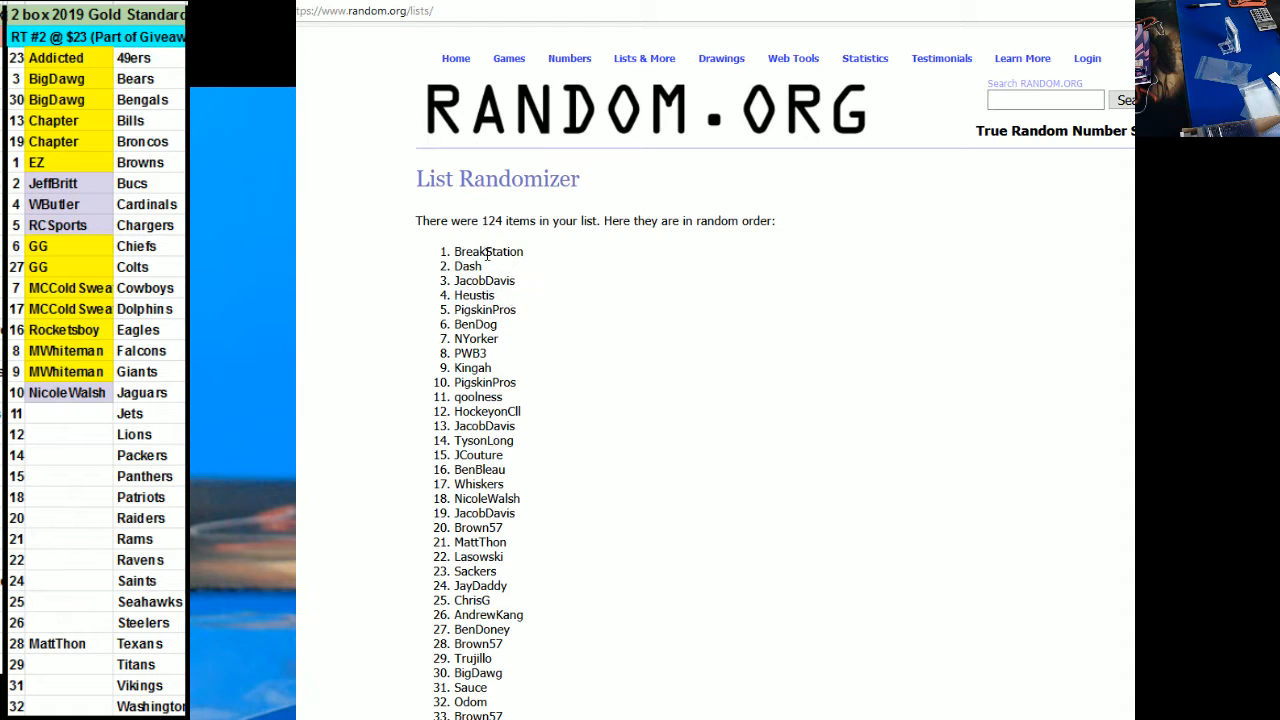
double_click(484, 280)
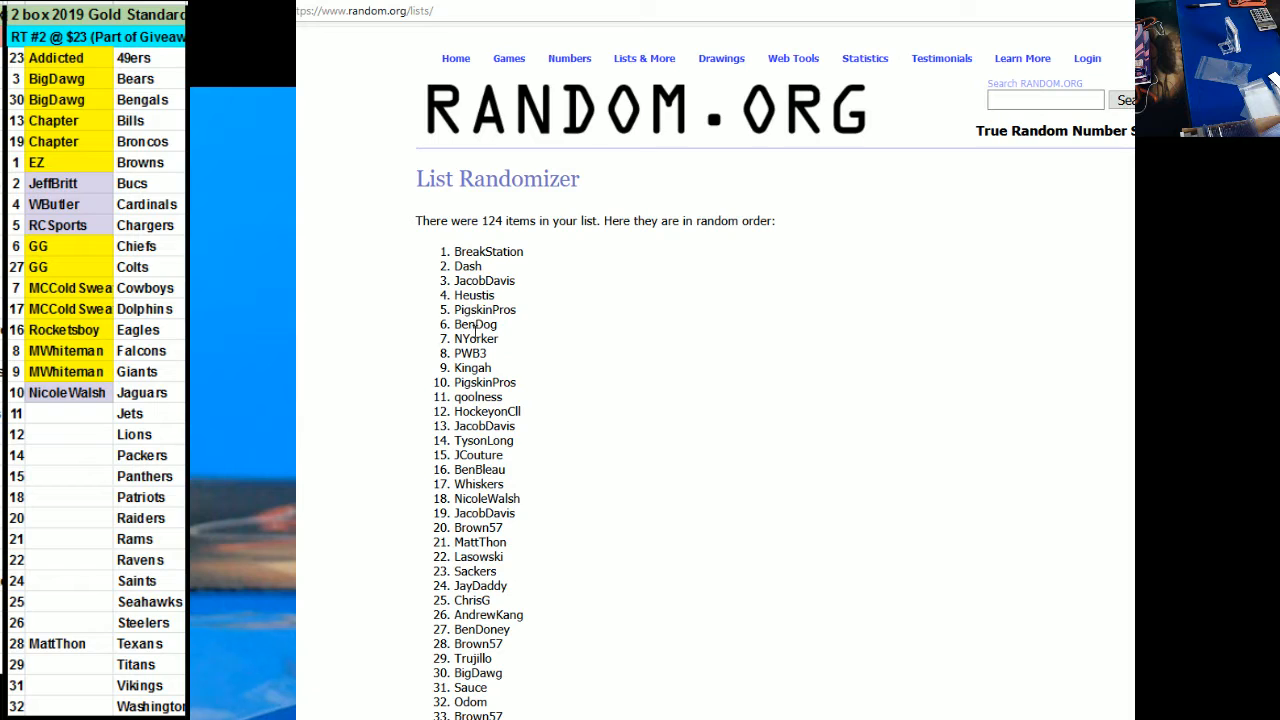
mouse_move(500, 378)
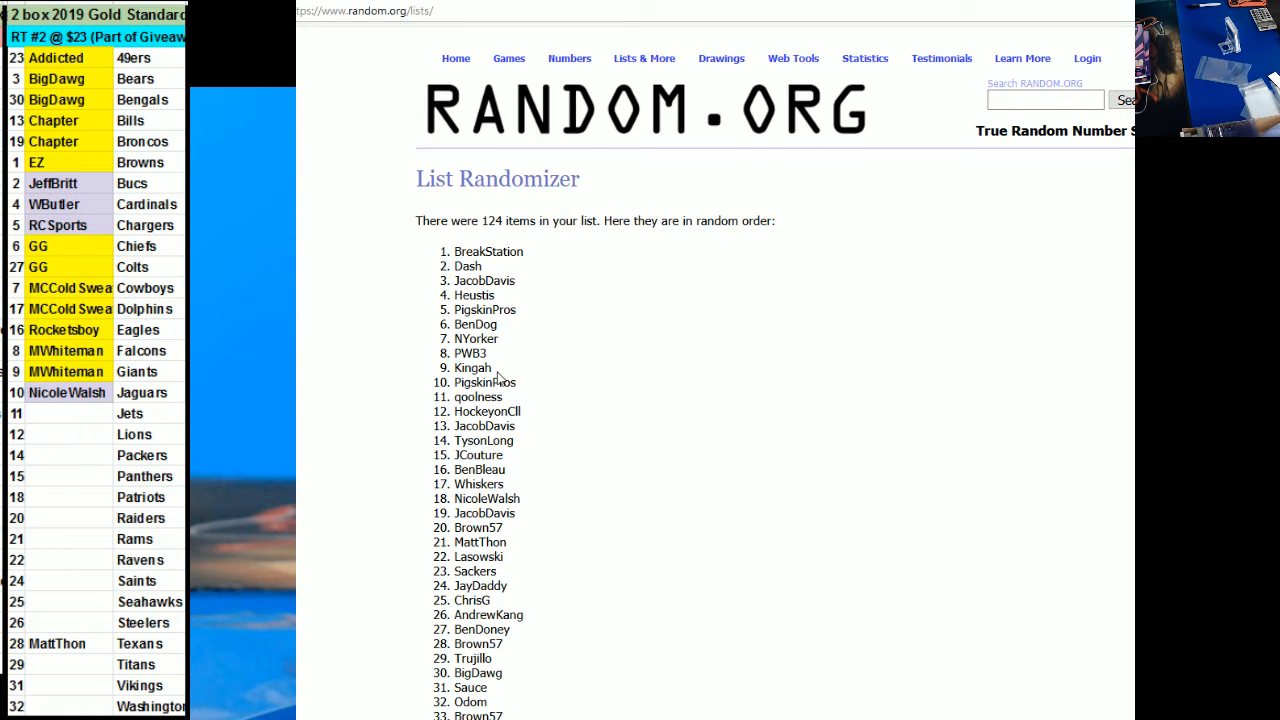
drag(478, 353, 506, 381)
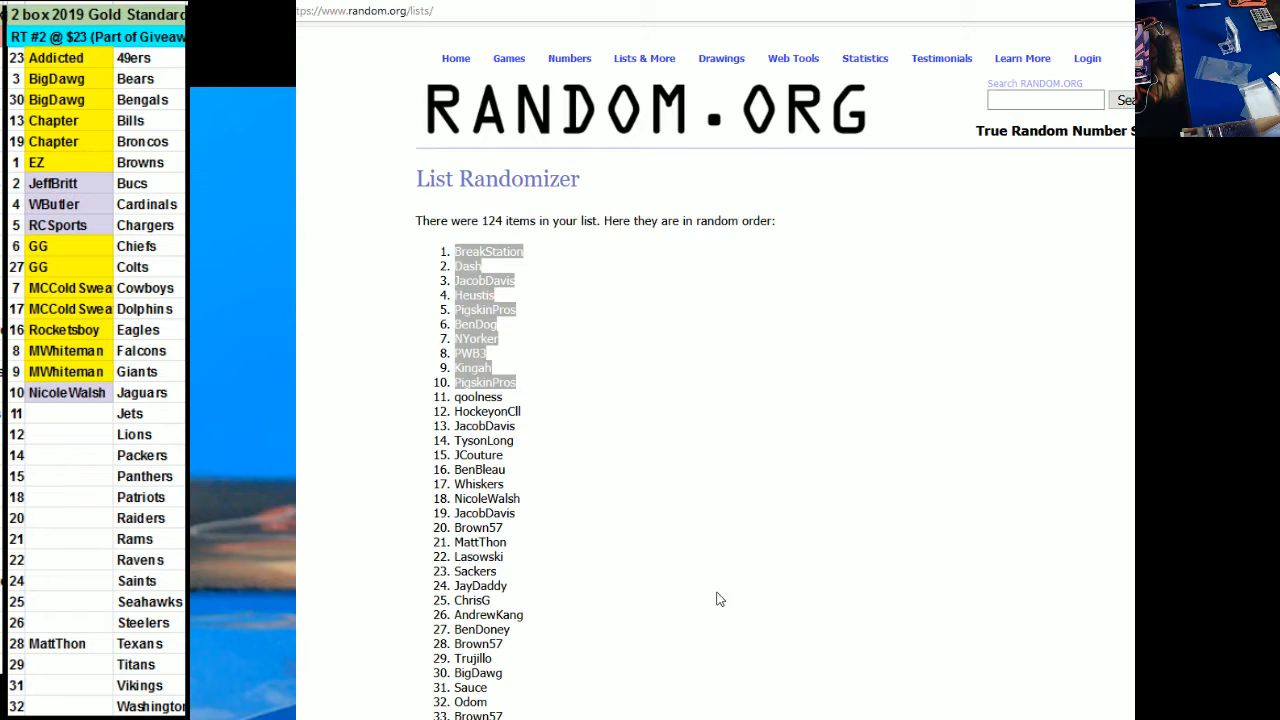
click(68, 454)
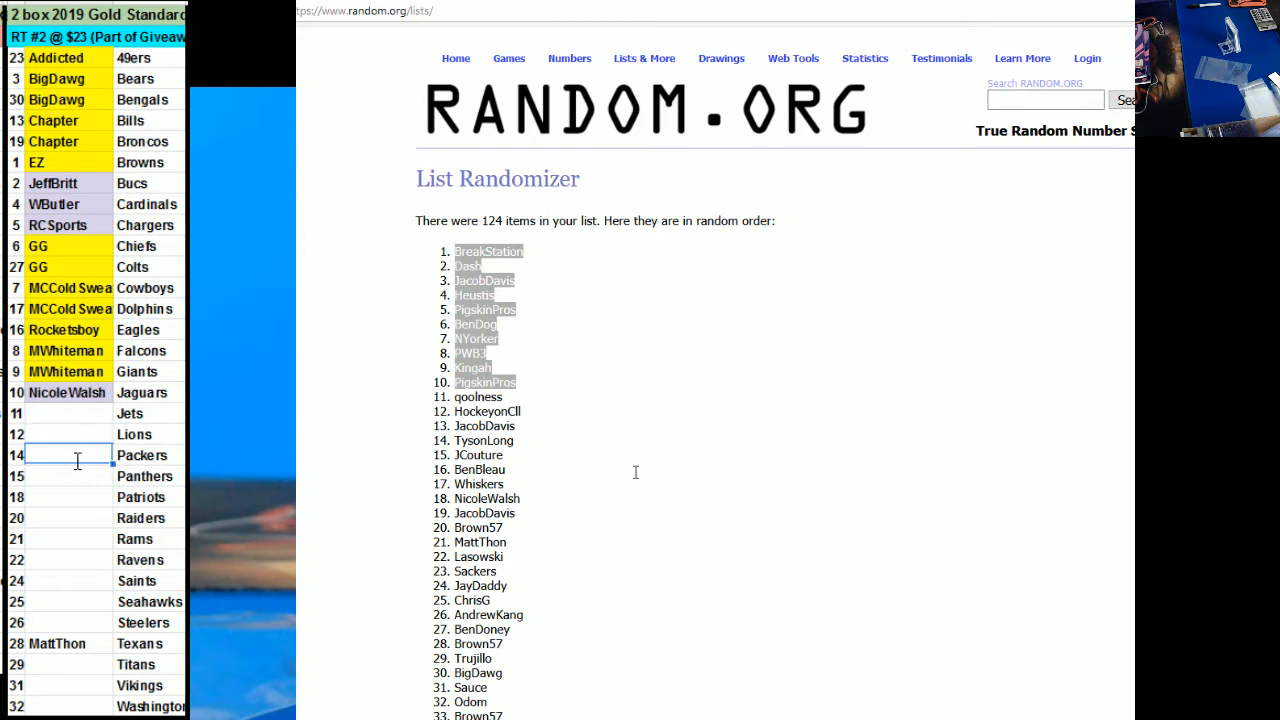
text(ChrisWilson)
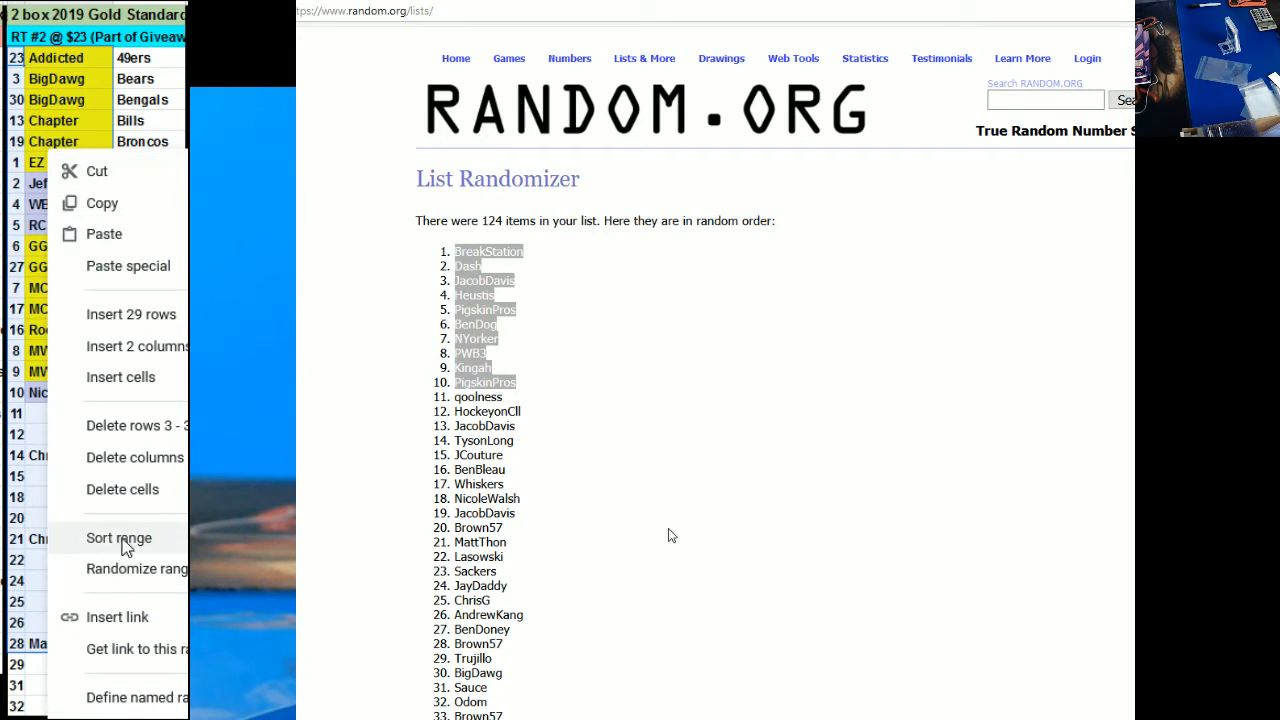
click(118, 537)
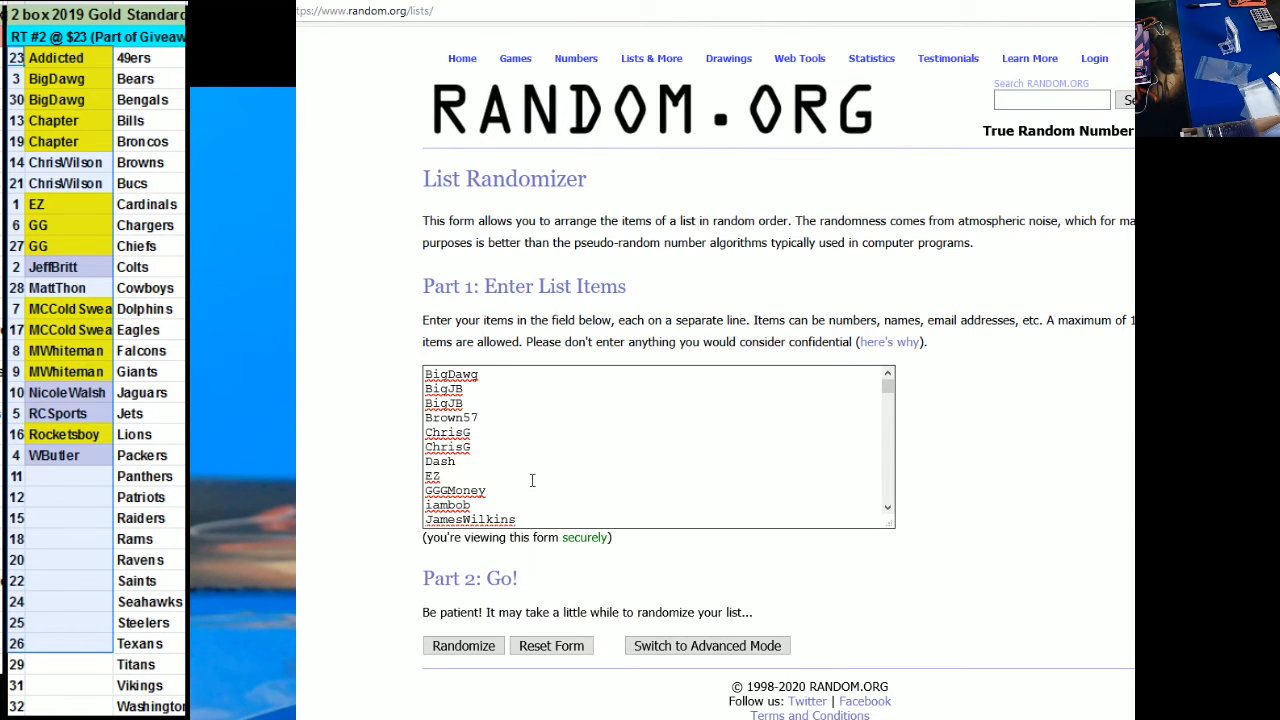
Randomize the 110-name list, then re-shuffle it three more times until it starts with EZ.
click(463, 645)
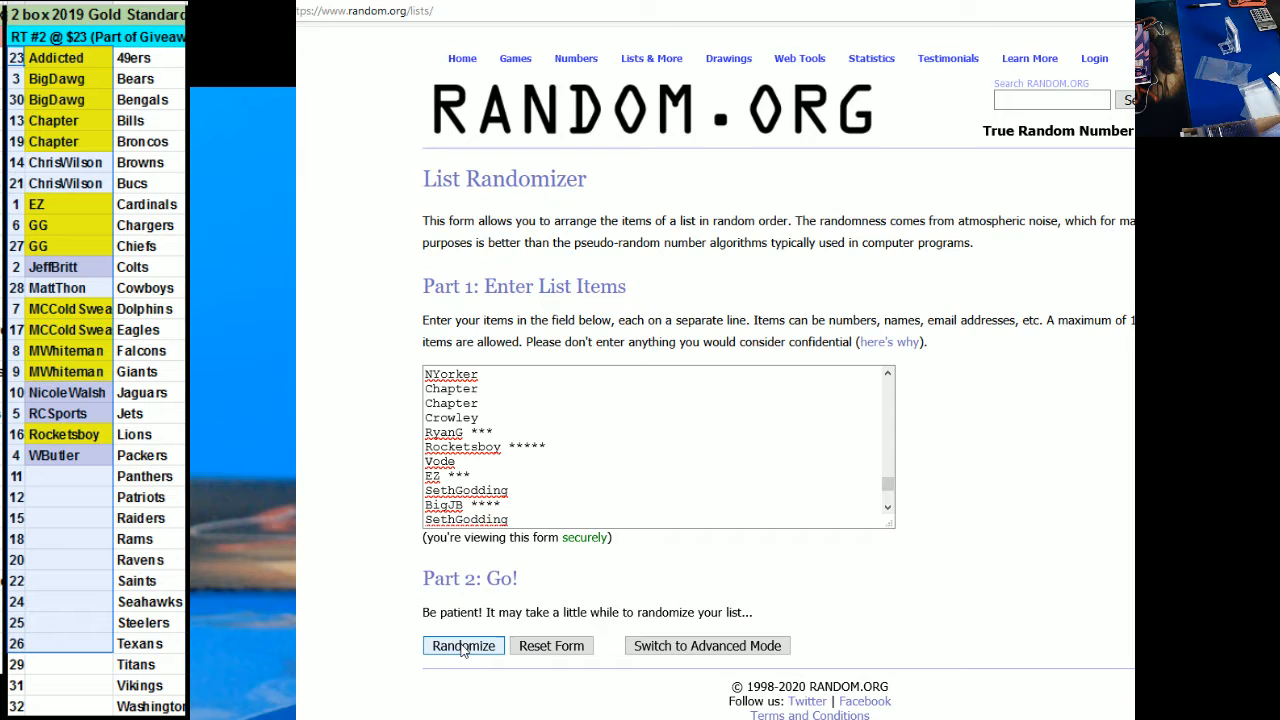
click(463, 645)
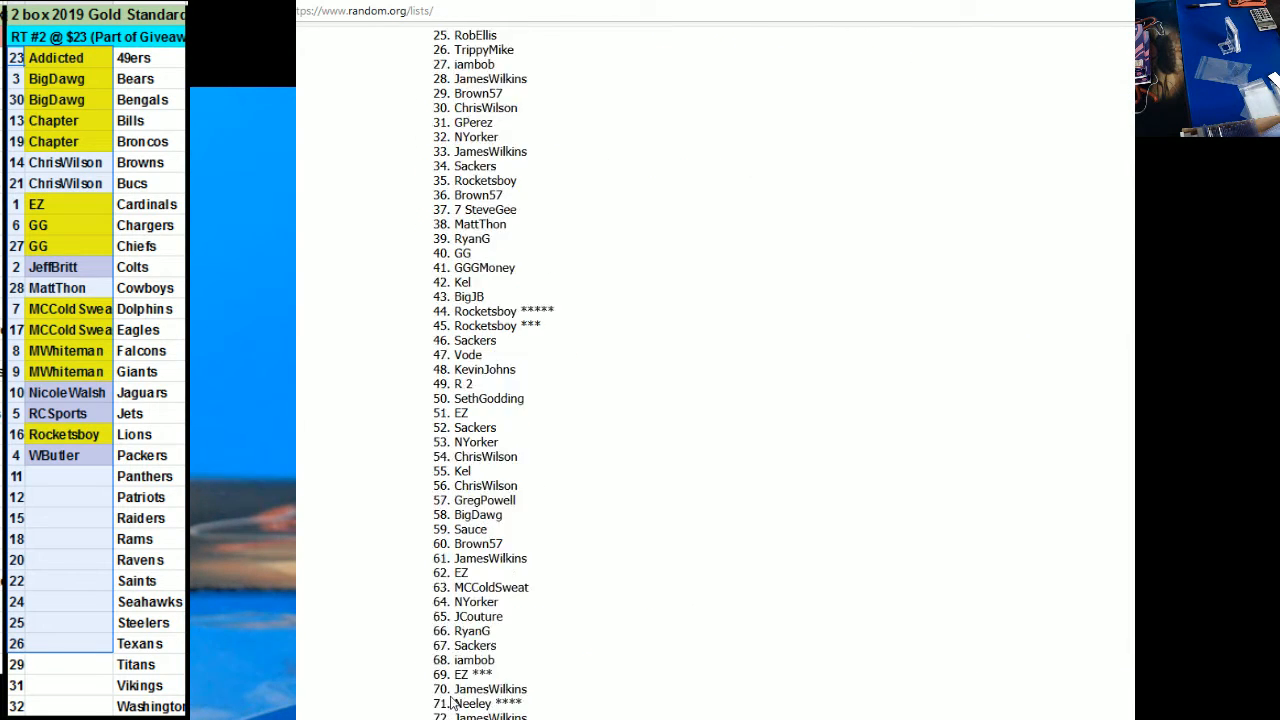
scroll(down, 3)
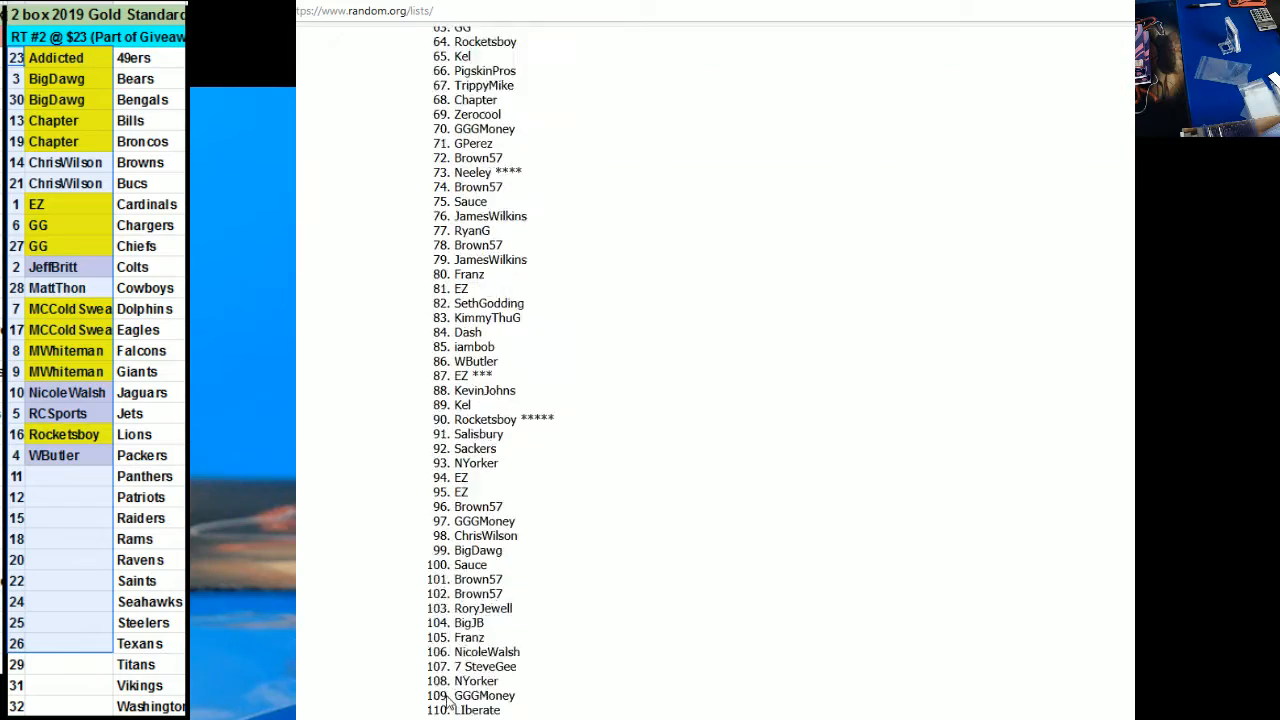
click(443, 690)
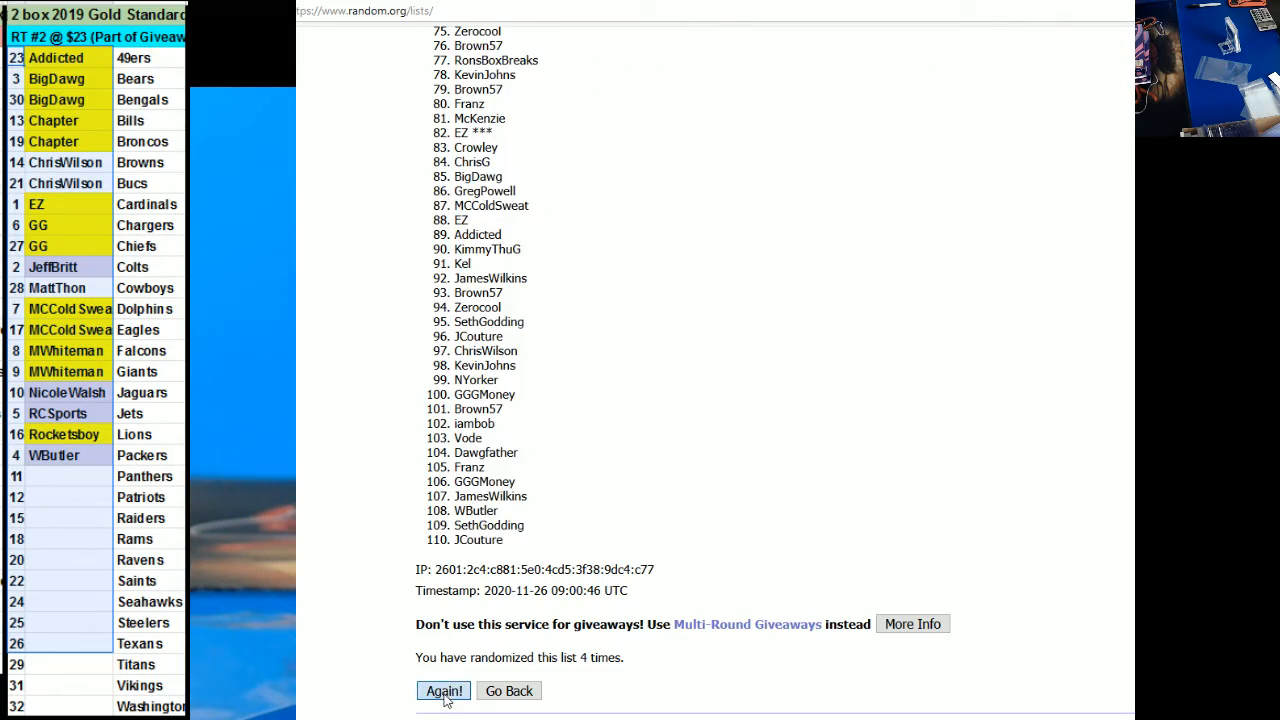
click(443, 690)
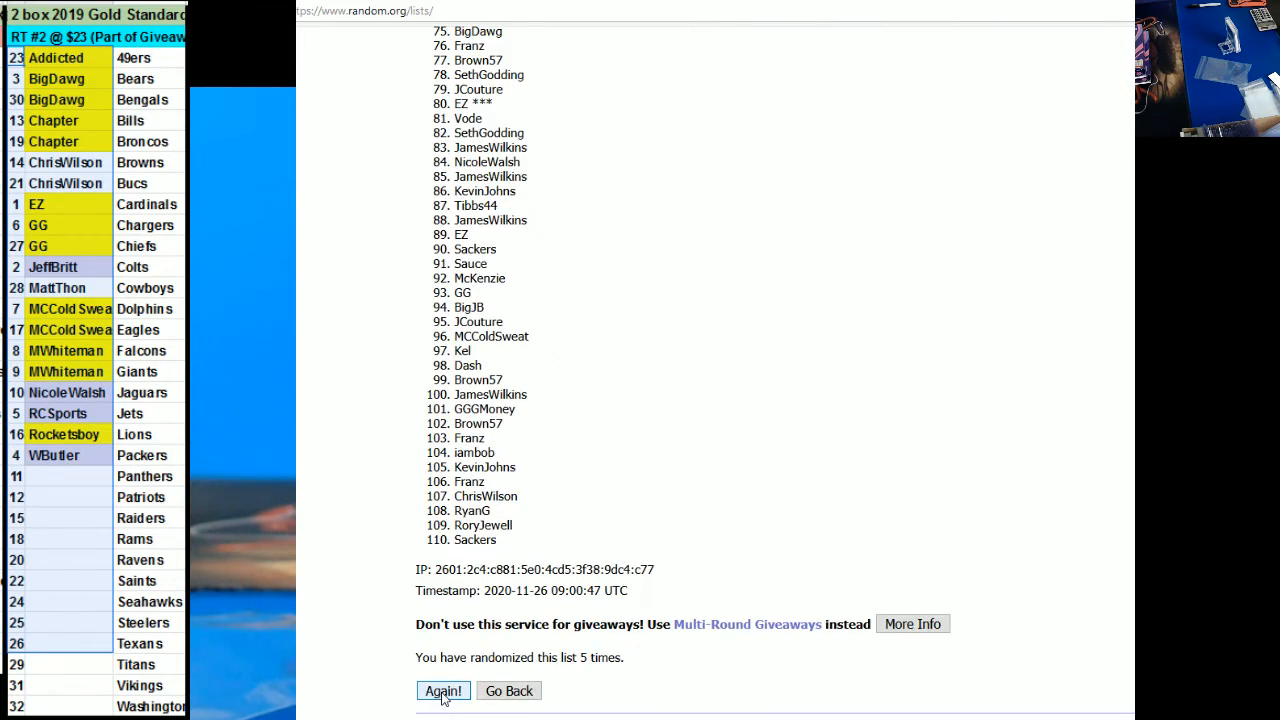
click(443, 691)
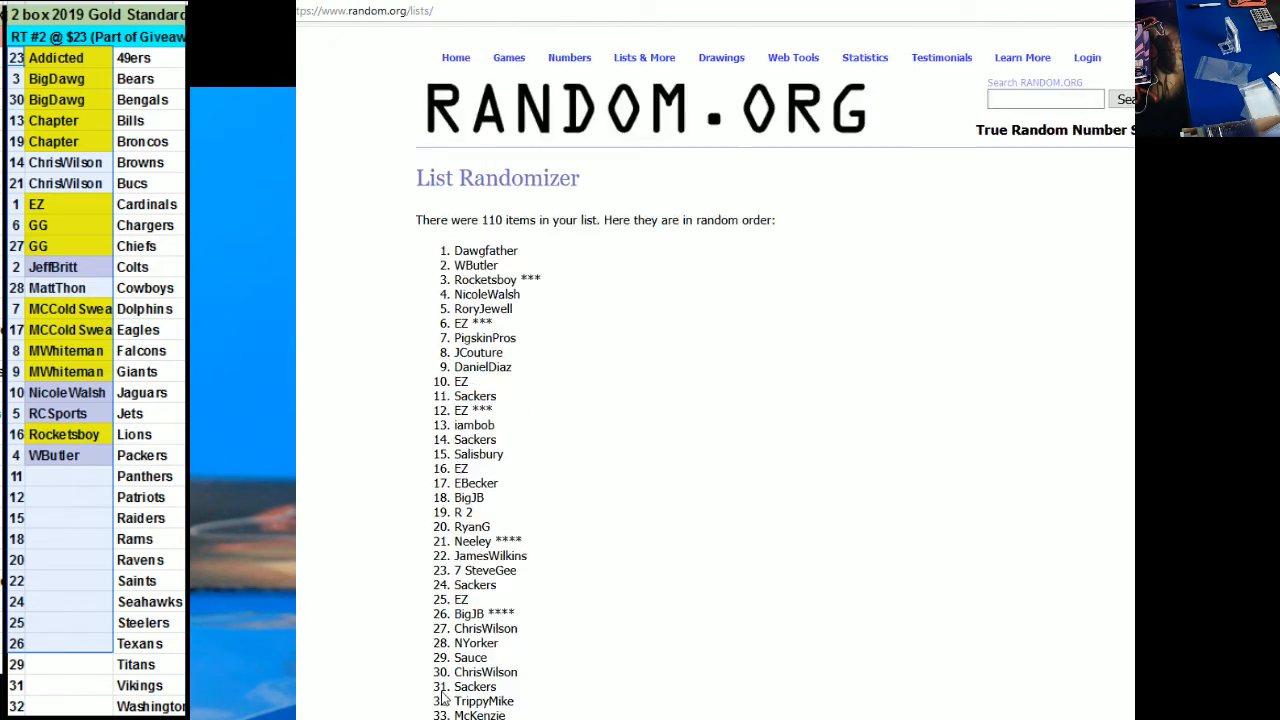
scroll(down, 3)
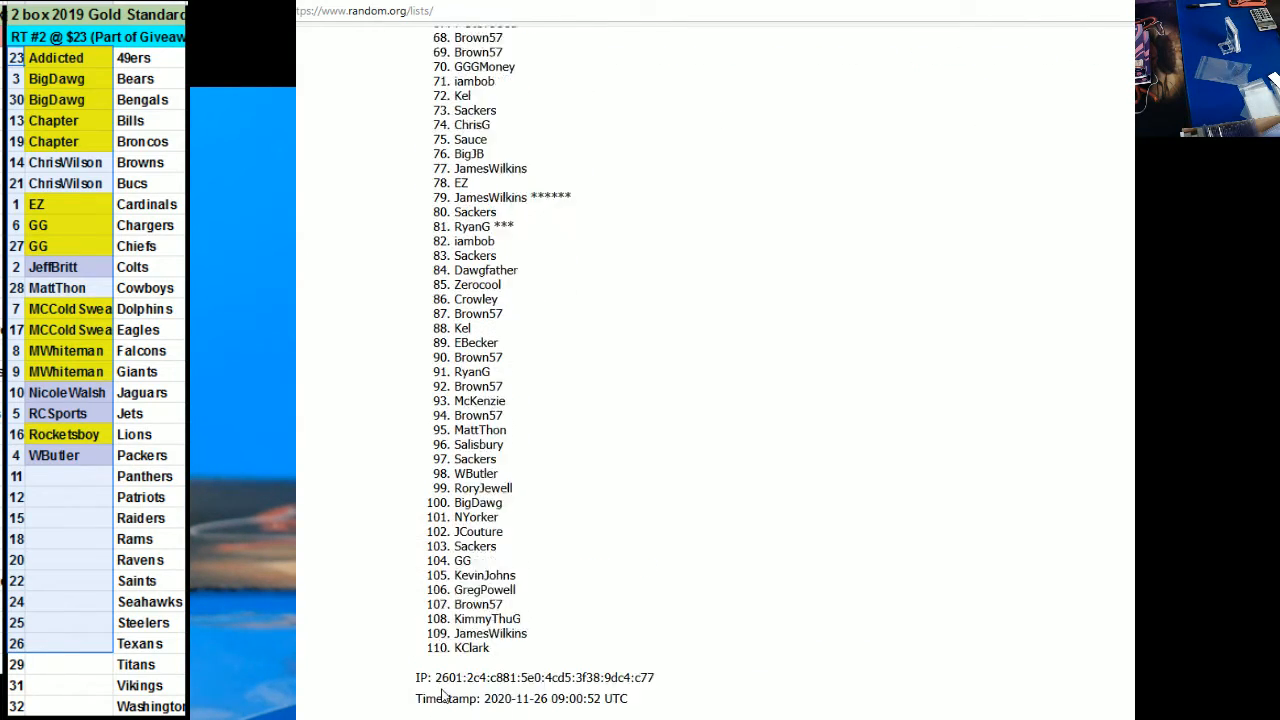
scroll(up, 3)
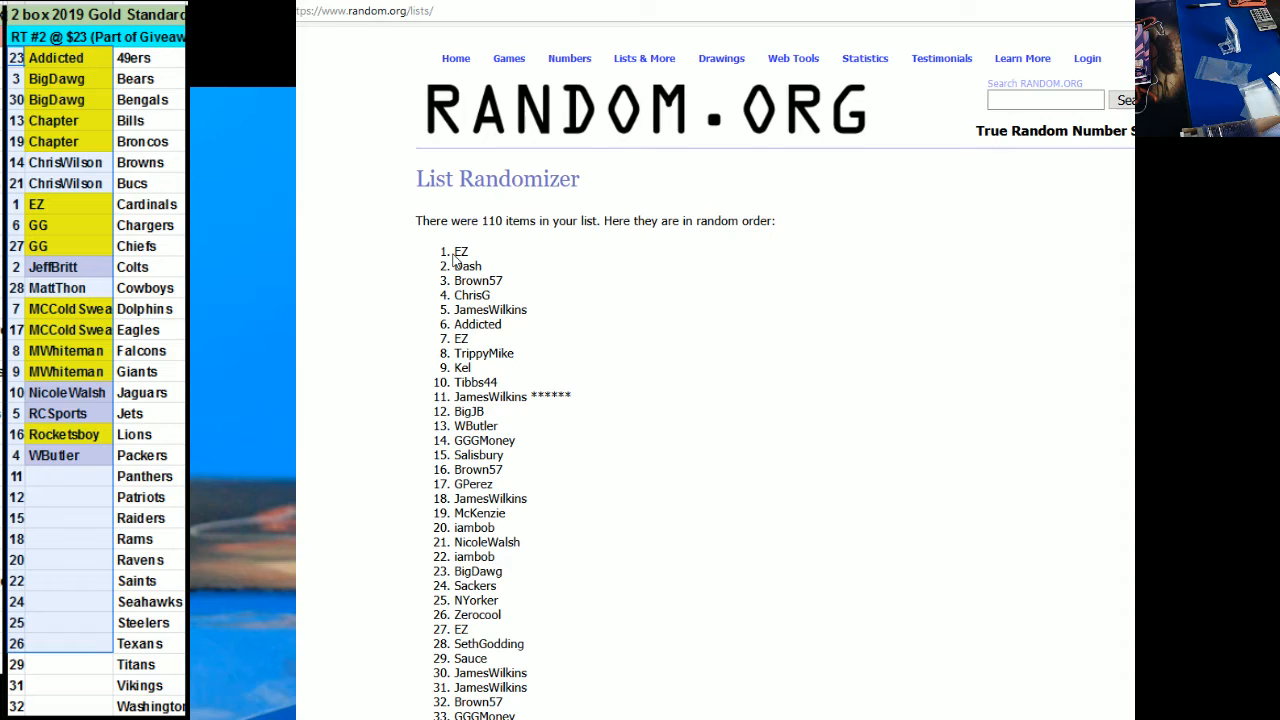